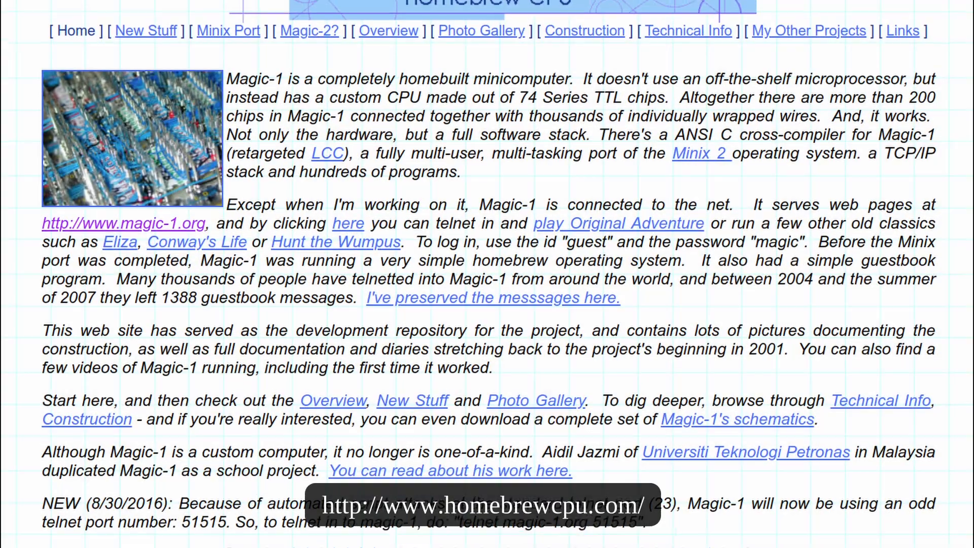
Scroll the homebrewcpu.com page down to the Magic history section and front-panel photo.
{"action": "scroll", "scroll_direction": "down", "scroll_amount": 3}
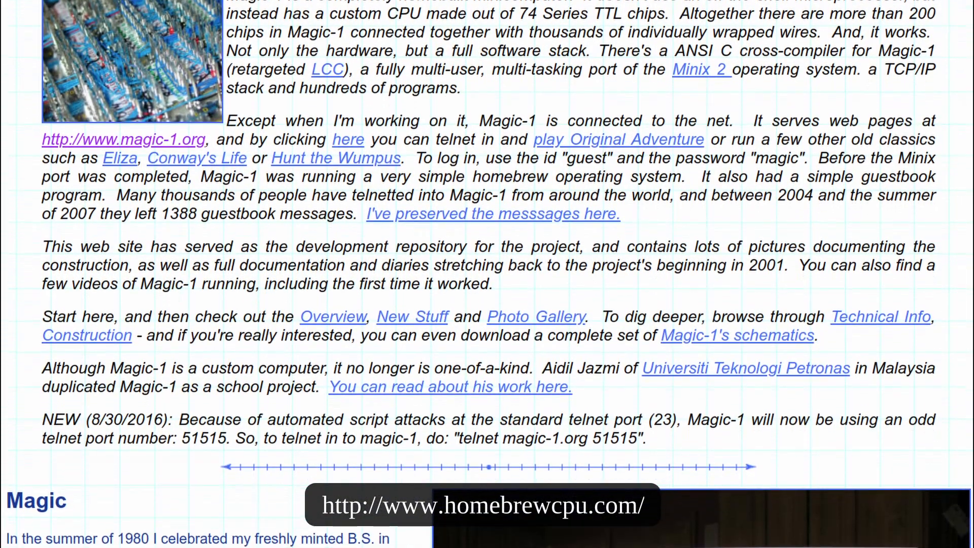
{"action": "scroll", "scroll_direction": "down", "scroll_amount": 3}
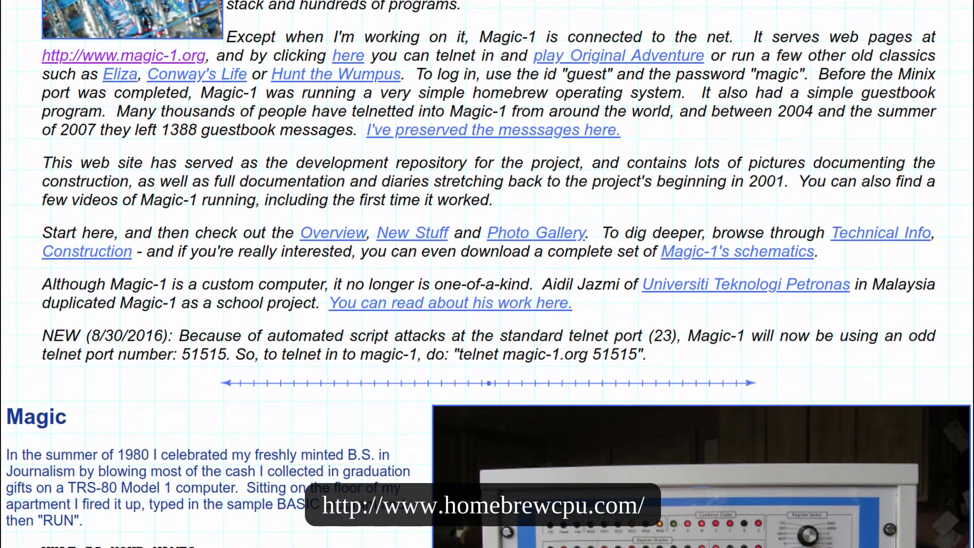
{"action": "scroll", "scroll_direction": "down", "scroll_amount": 3}
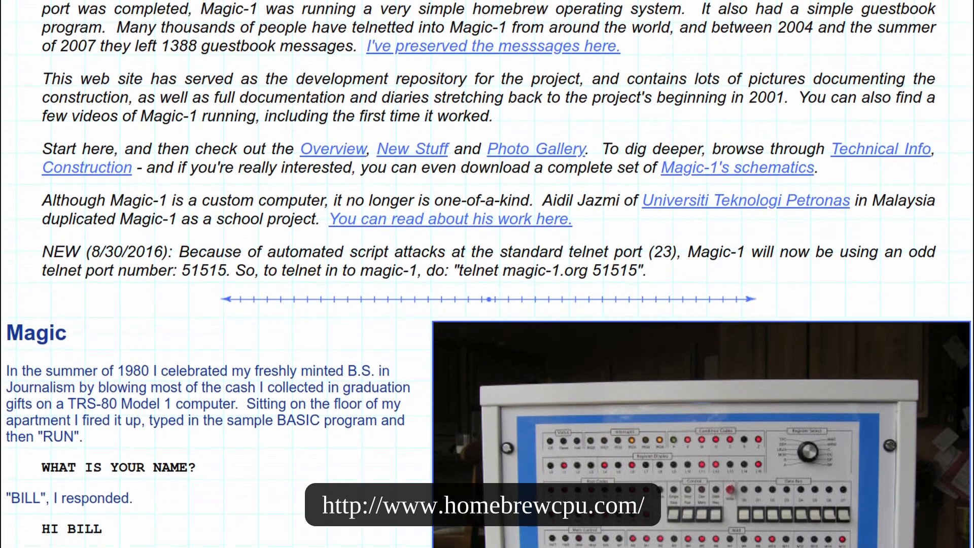
{"action": "scroll", "scroll_direction": "down", "scroll_amount": 3}
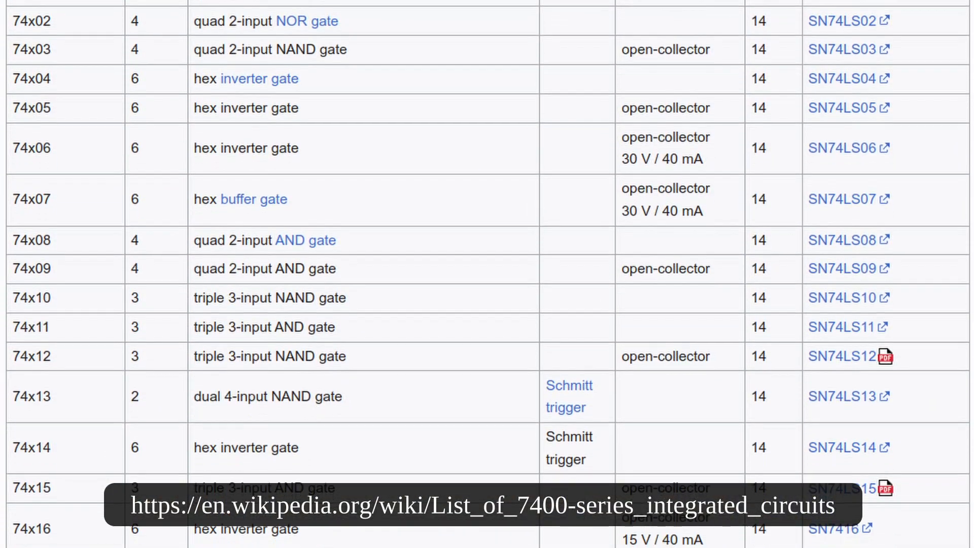
Scroll the 7400-series table down through the gate chips from 74x02 to 74x19.
{"action": "scroll", "scroll_direction": "down", "scroll_amount": 3}
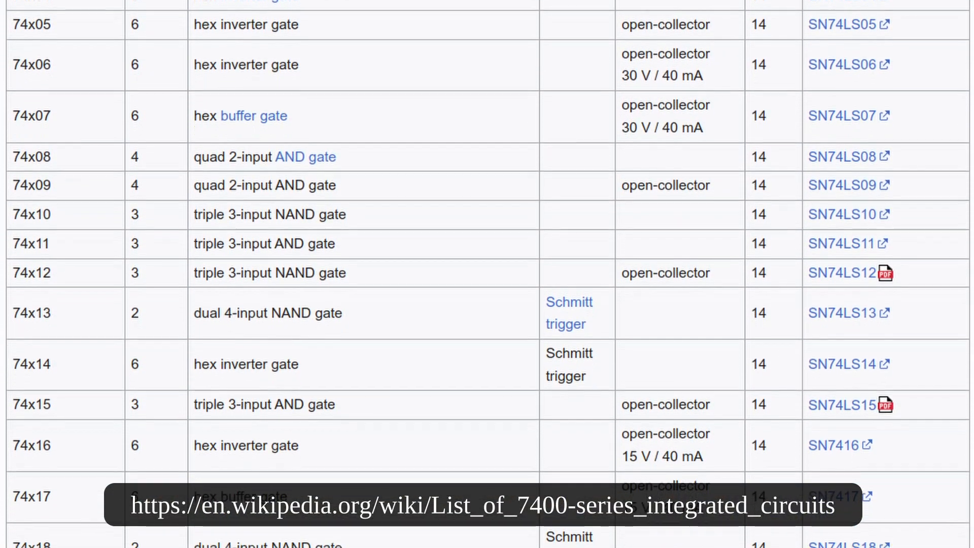
{"action": "scroll", "scroll_direction": "down", "scroll_amount": 3}
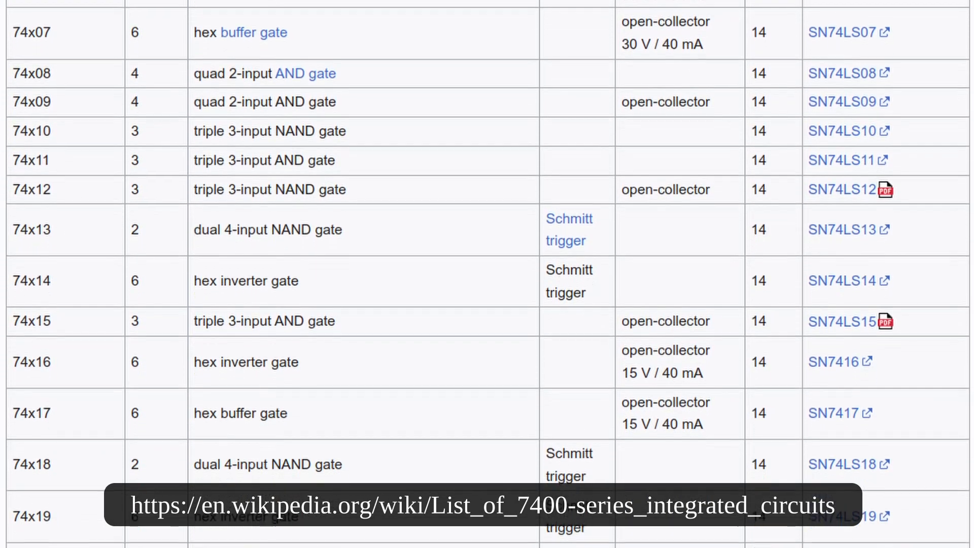
{"action": "scroll", "scroll_direction": "down", "scroll_amount": 3}
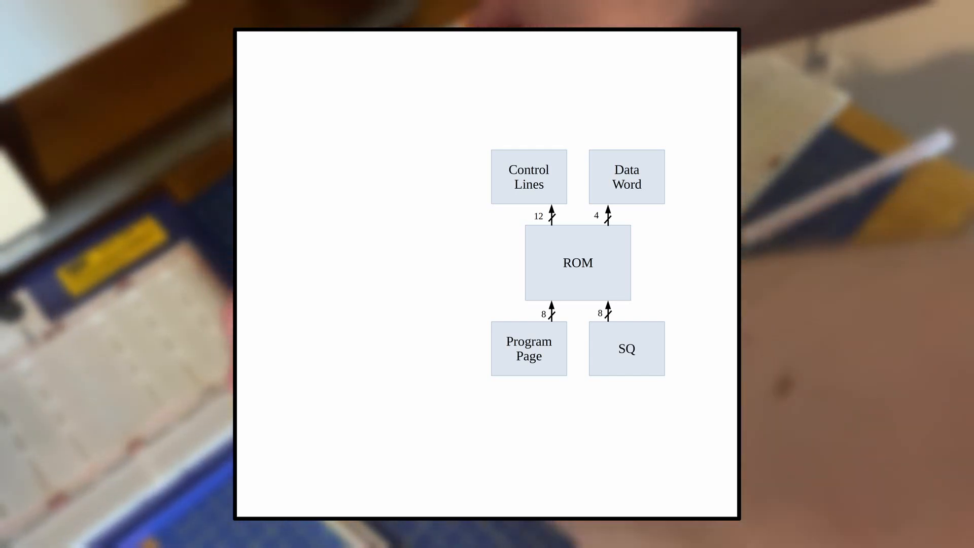
Advance the slide animation so the Control Lines box above the ROM turns pink.
{"action": "left_click", "coordinate": [529, 348]}
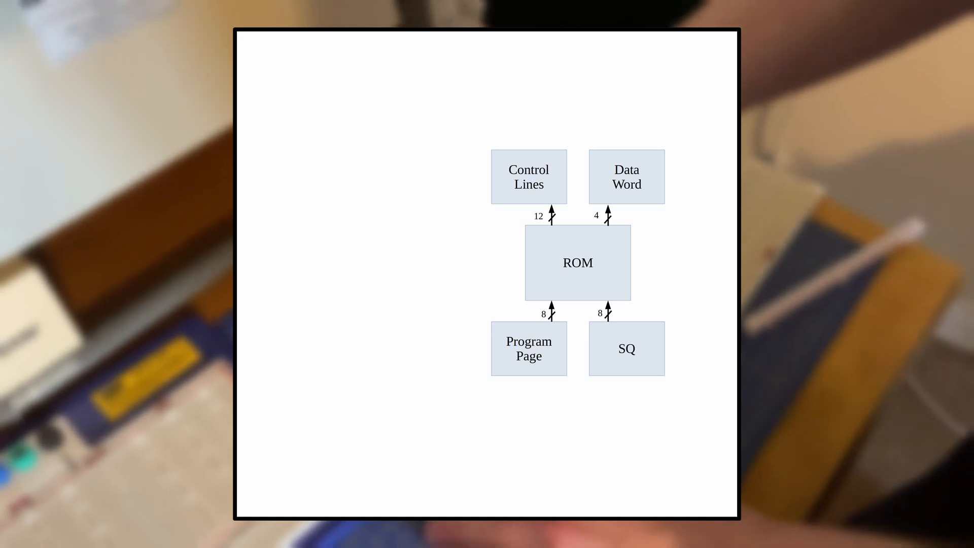
{"action": "left_click", "coordinate": [529, 176]}
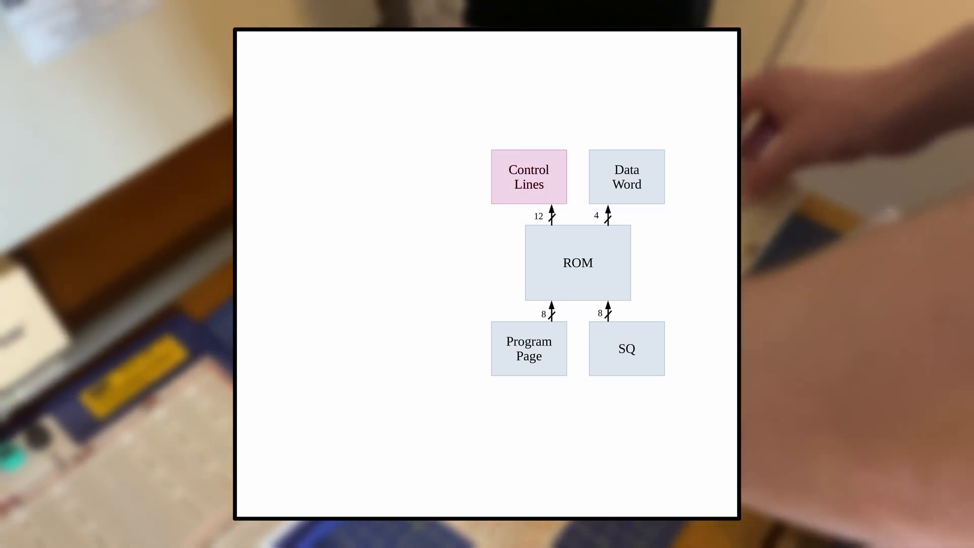
{"action": "left_click", "coordinate": [529, 175]}
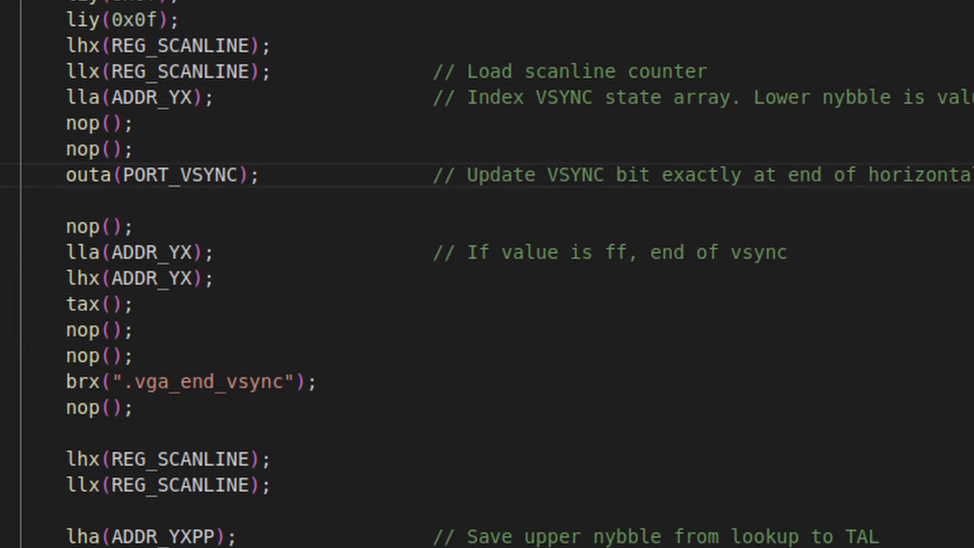
{"action": "scroll", "scroll_direction": "down", "scroll_amount": 3}
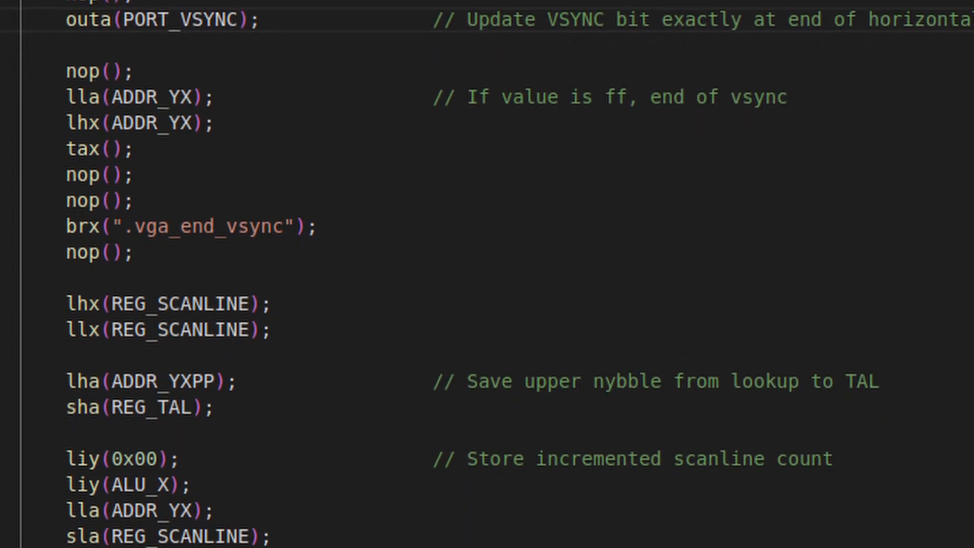
{"action": "scroll", "scroll_direction": "down", "scroll_amount": 3}
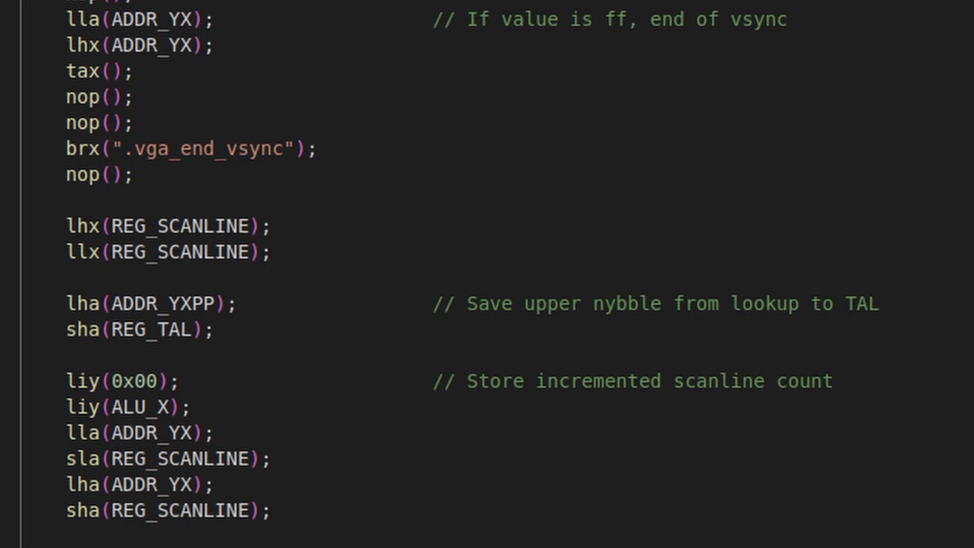
{"action": "scroll", "scroll_direction": "down", "scroll_amount": 3}
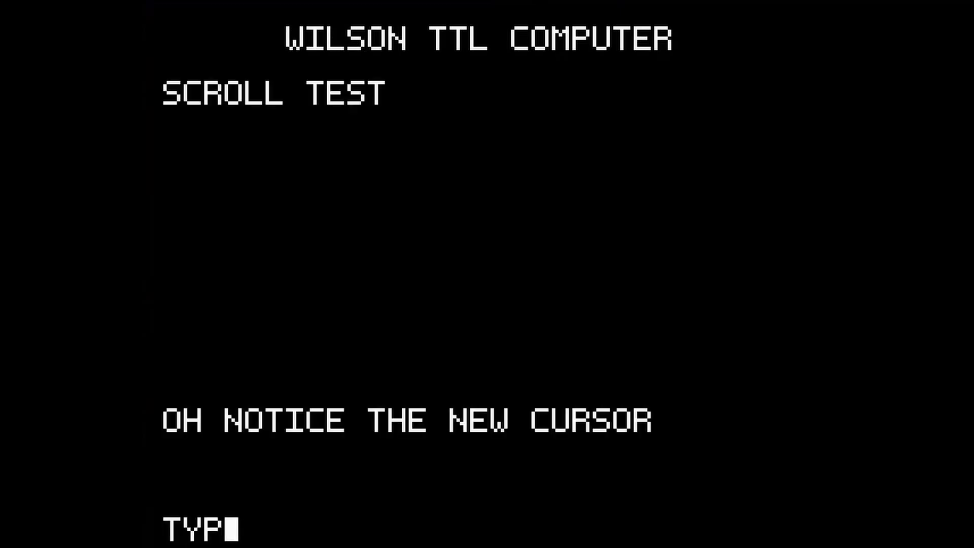
Enter TYPE lines at the prompt until the display scrolls the title off-screen.
{"action": "scroll", "scroll_direction": "down", "scroll_amount": 3}
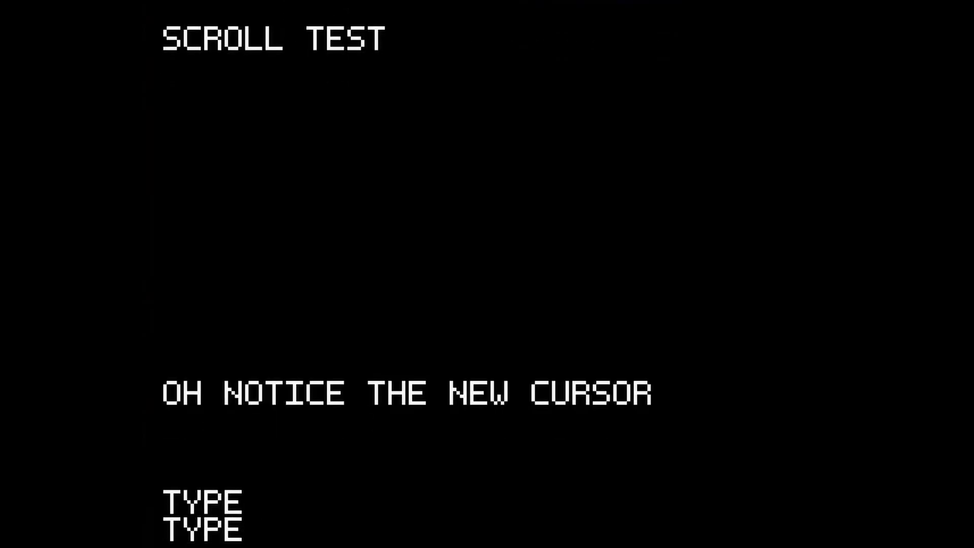